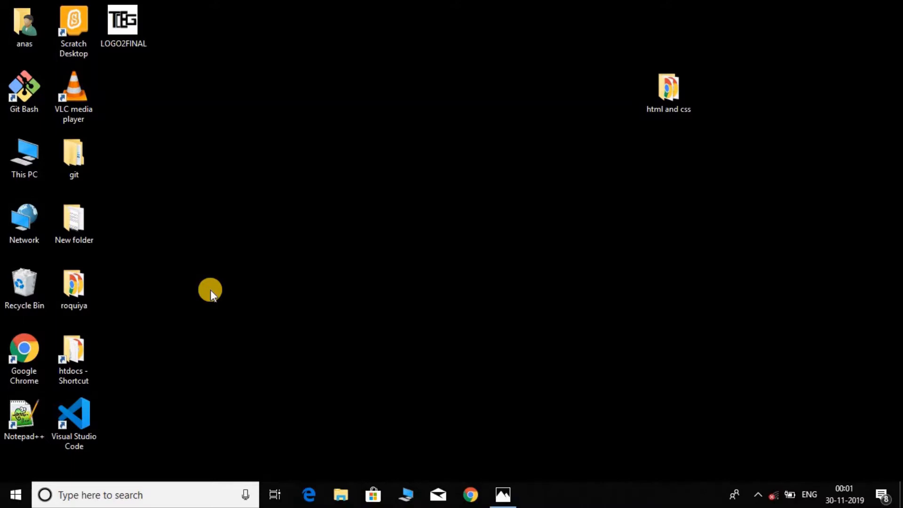
pyautogui.moveTo(170, 325)
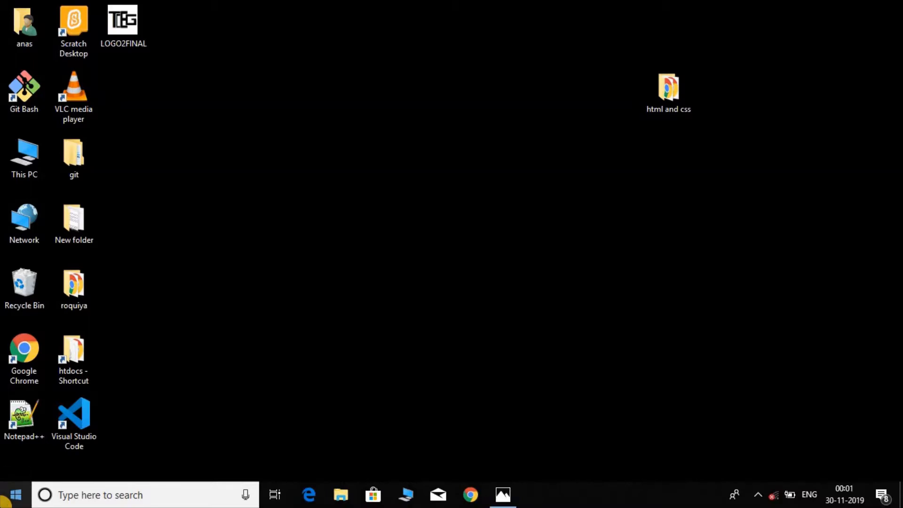
# Step: Launch the Photos app from the Start menu, showing its media collection
pyautogui.click(12, 494)
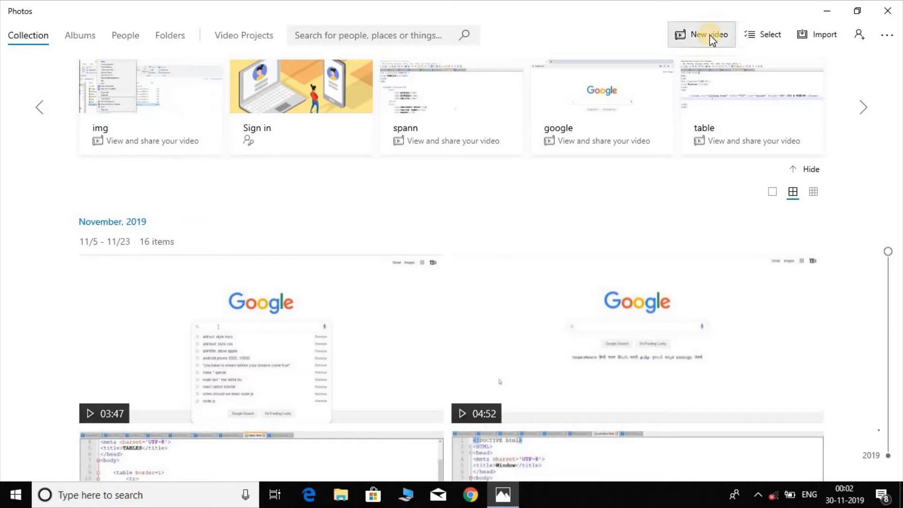
pyautogui.moveTo(702, 34)
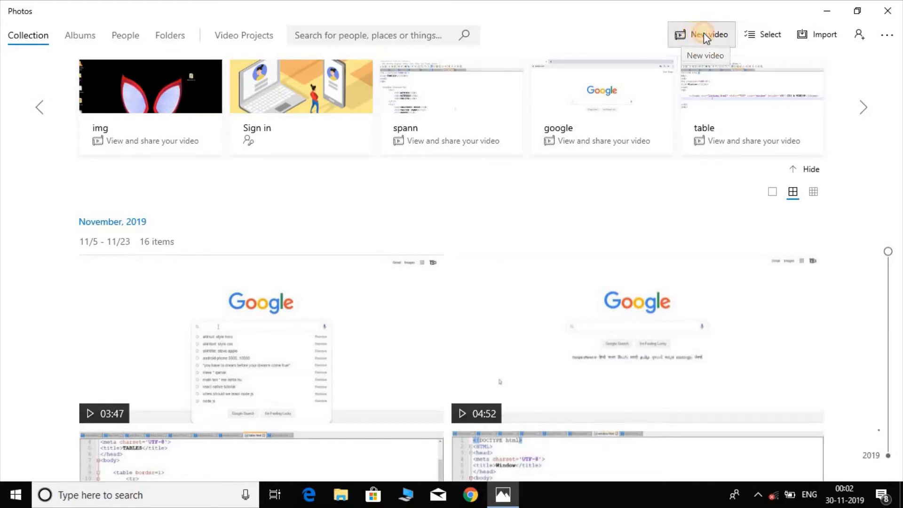
# Step: Start a new video project, bringing up the naming prompt
pyautogui.click(705, 34)
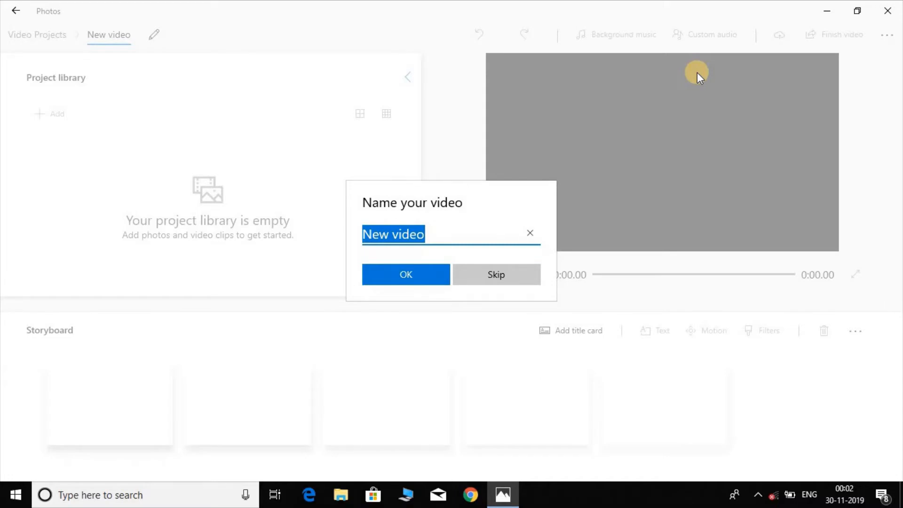
# Step: Name the project 'edit' and begin adding media from this PC
pyautogui.write('edit')
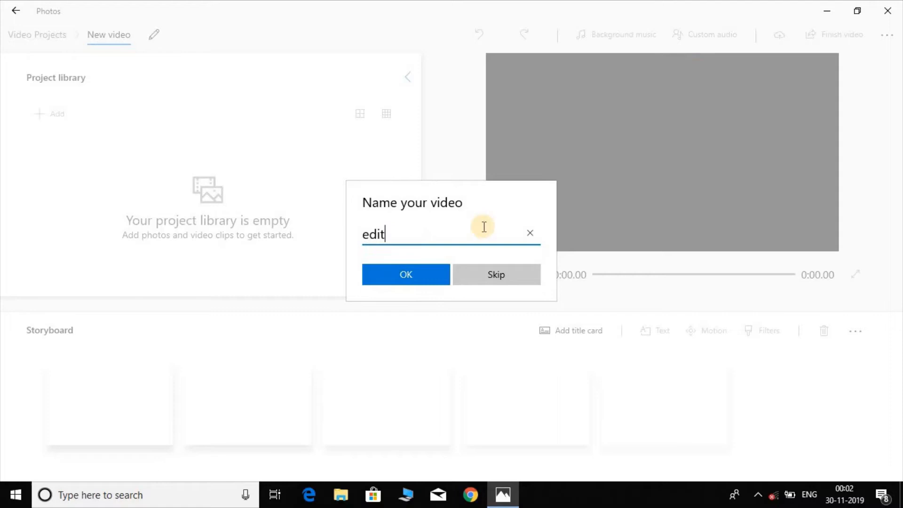
pyautogui.click(405, 274)
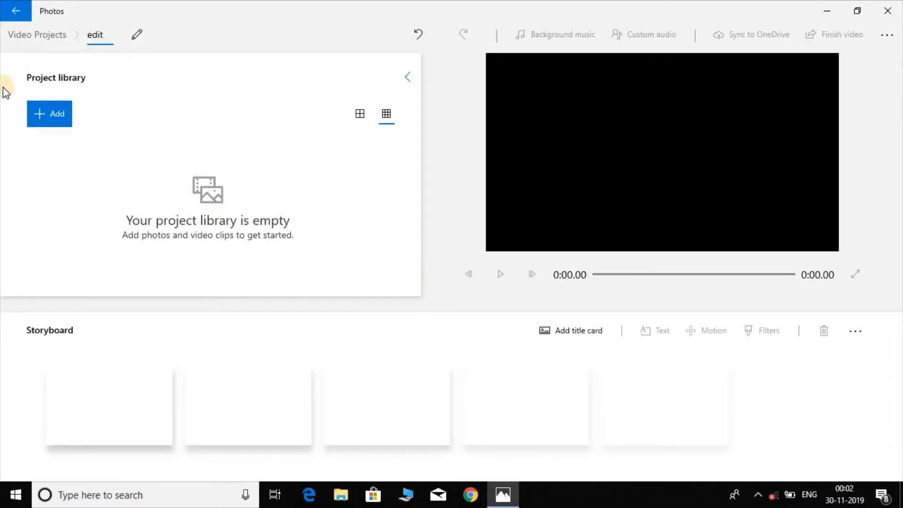
pyautogui.moveTo(73, 171)
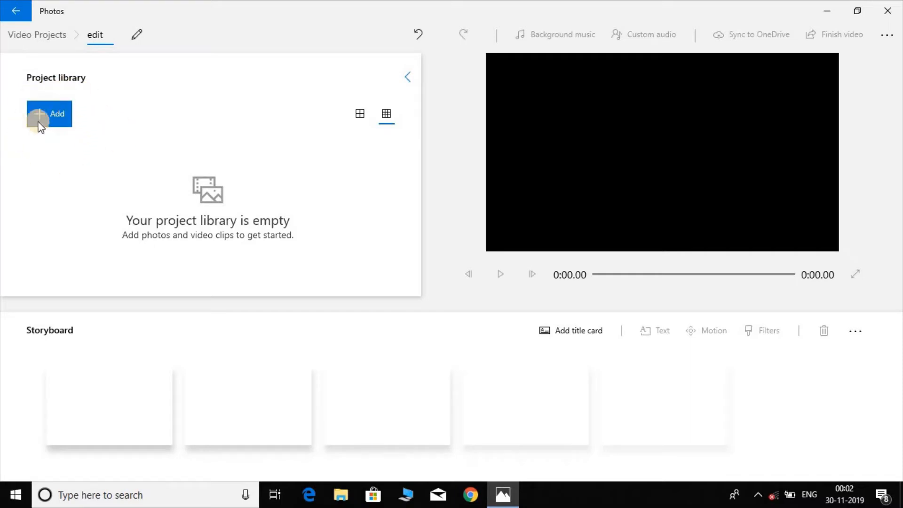
pyautogui.click(50, 113)
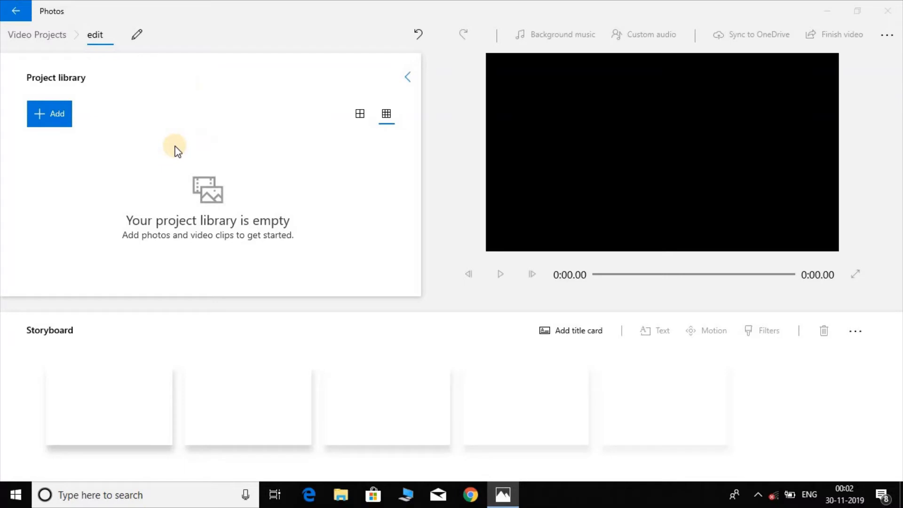
pyautogui.moveTo(341, 298)
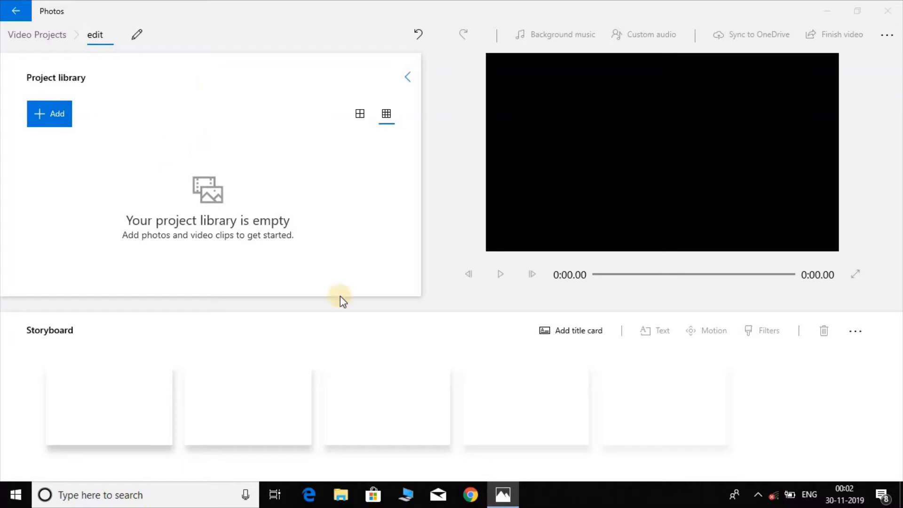
pyautogui.click(49, 114)
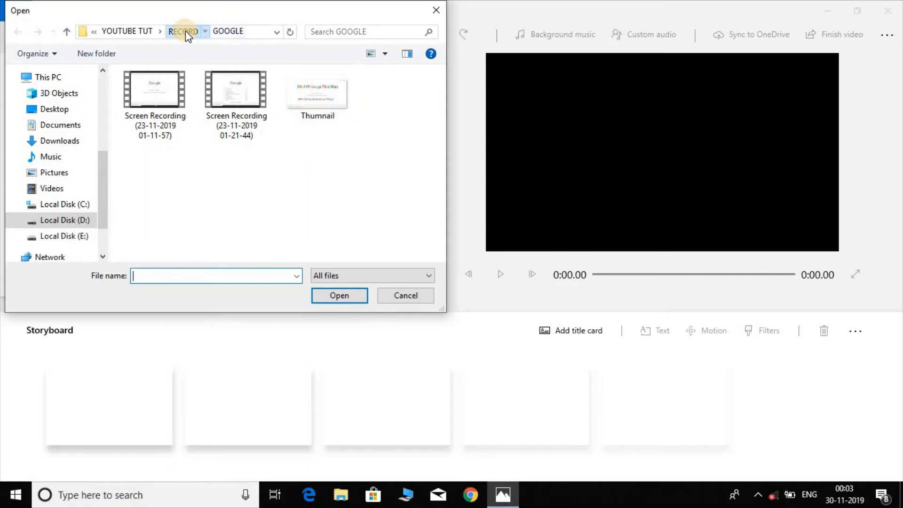
# Step: Import the subtitles video from the RECORD\subtitles folder into the project library
pyautogui.click(183, 31)
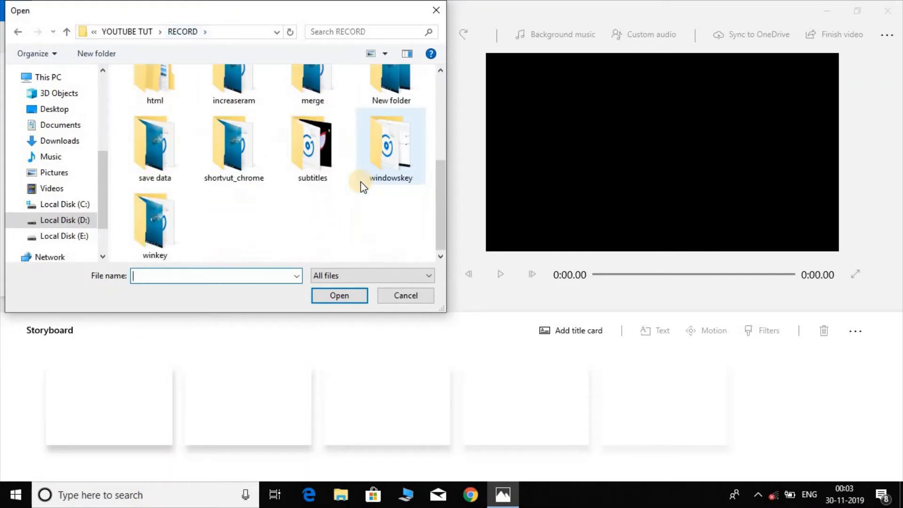
pyautogui.click(311, 147)
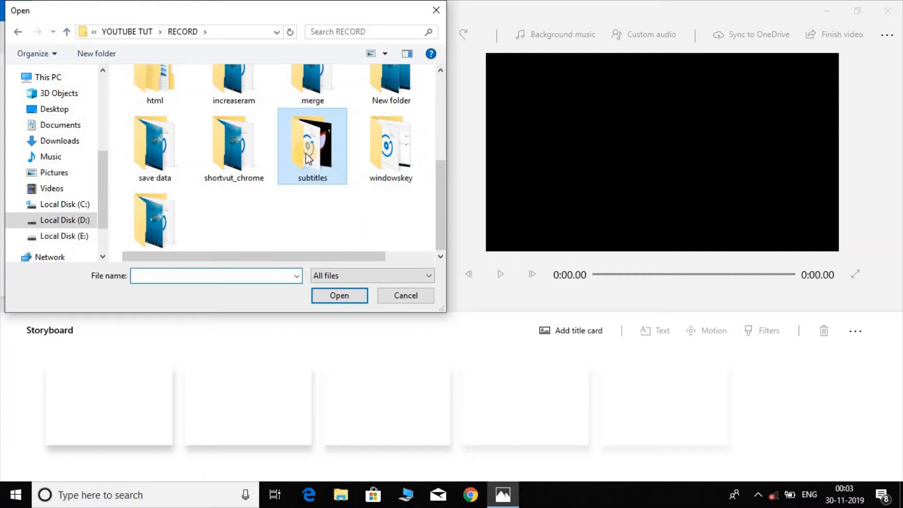
pyautogui.doubleClick(311, 146)
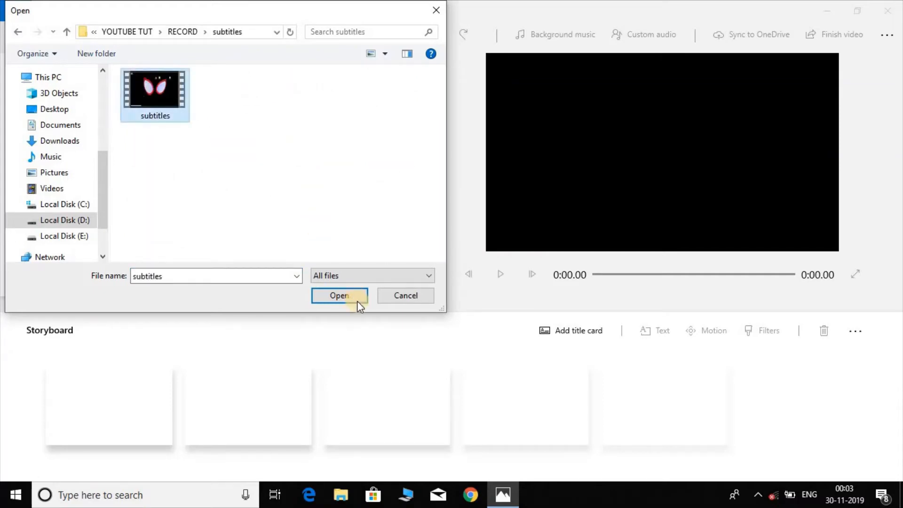
pyautogui.click(340, 295)
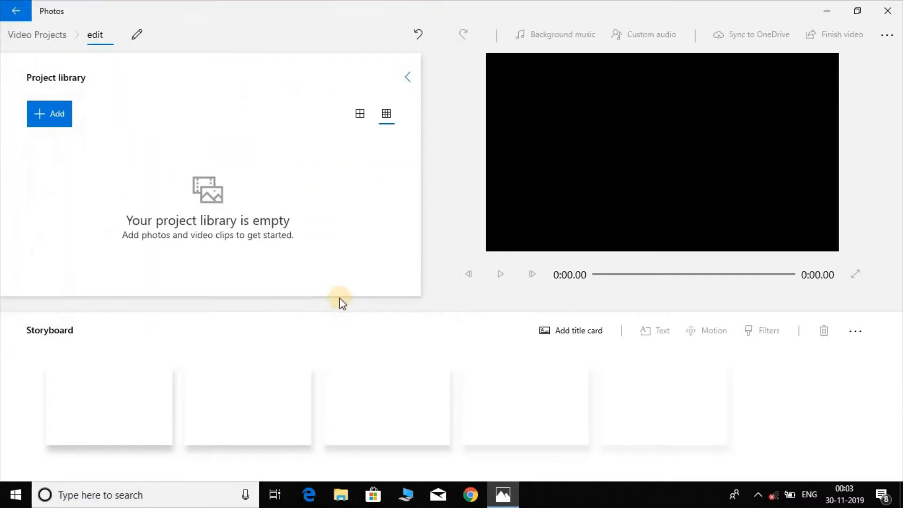
pyautogui.click(49, 114)
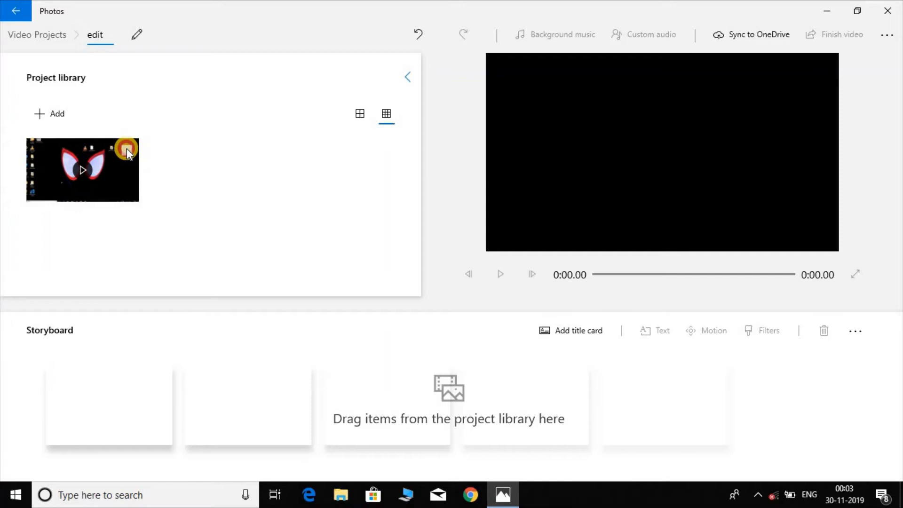
# Step: Place the subtitles clip on the storyboard as the 2:08 first scene
pyautogui.click(82, 170)
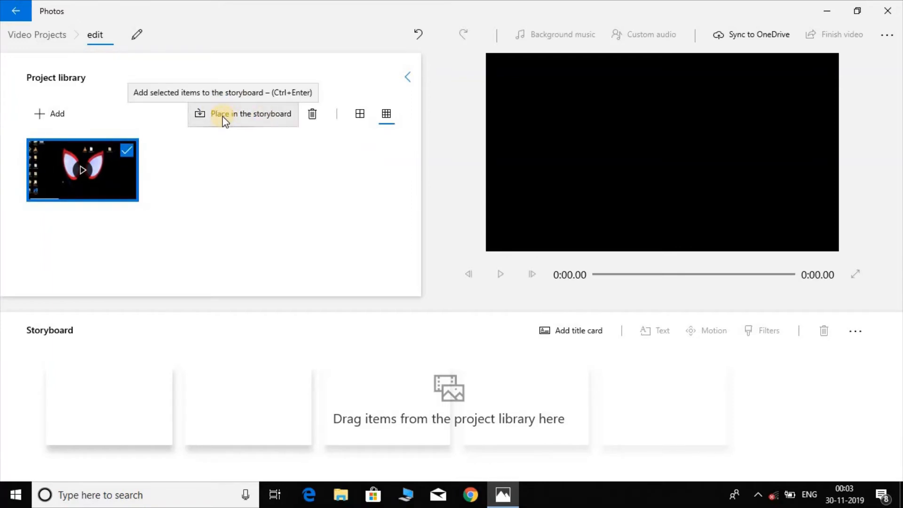
pyautogui.click(249, 114)
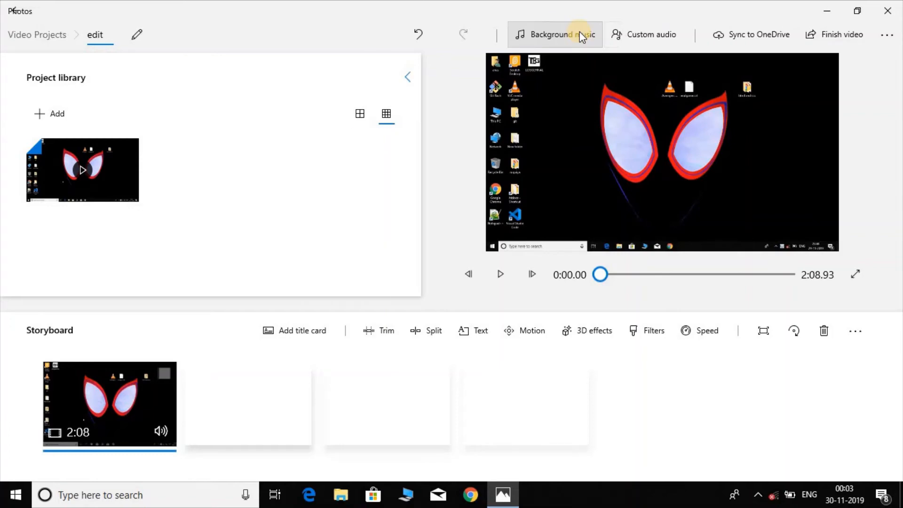
pyautogui.click(555, 35)
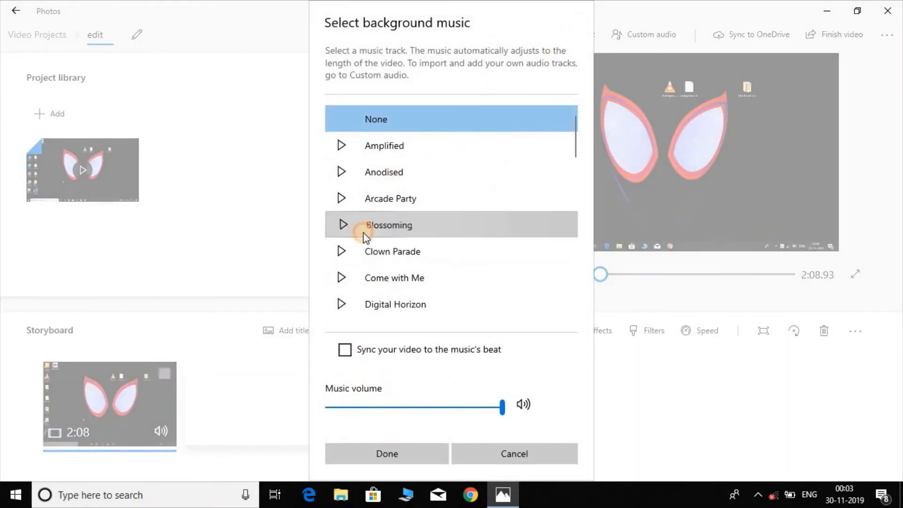
pyautogui.click(388, 225)
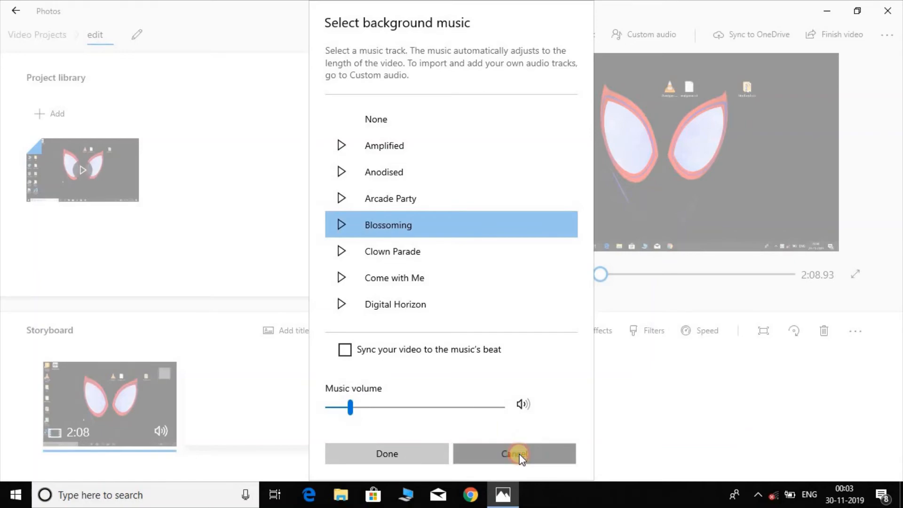
pyautogui.click(513, 453)
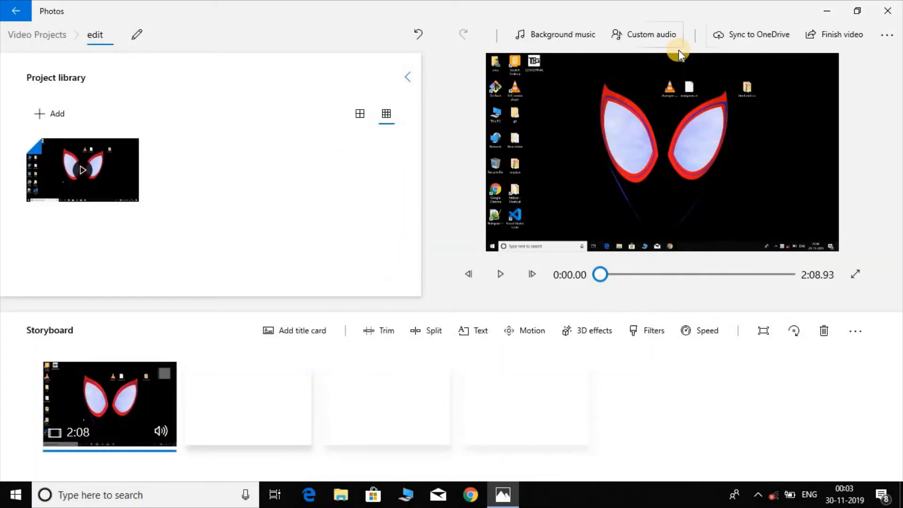
pyautogui.moveTo(651, 35)
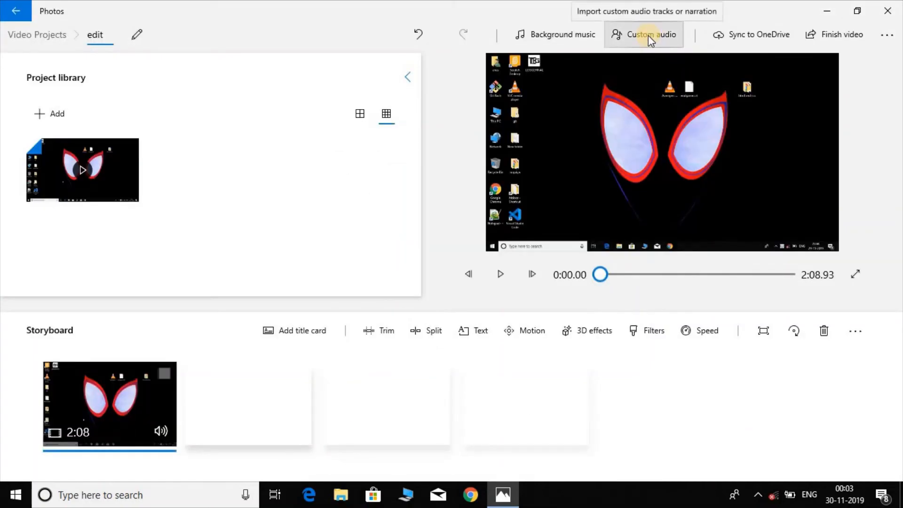
# Step: Add Subtitles.m4a as the project's custom audio track
pyautogui.click(651, 35)
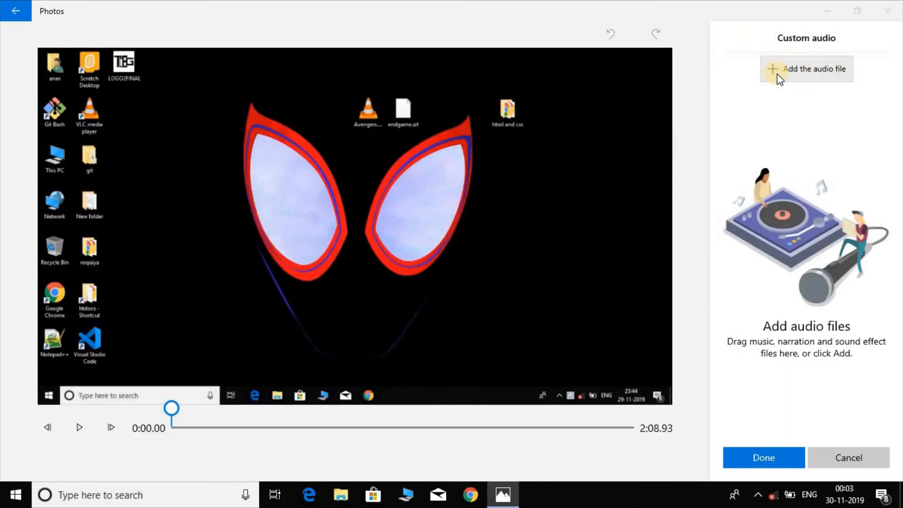
pyautogui.click(807, 69)
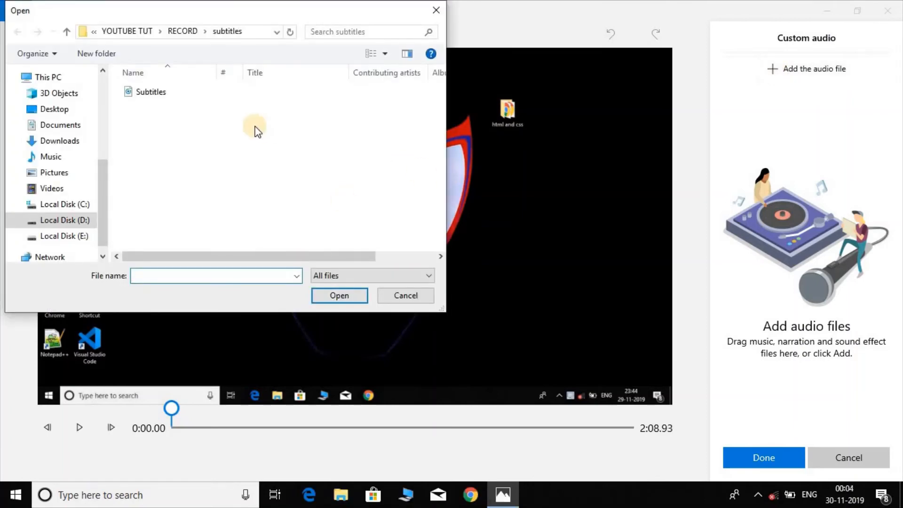
pyautogui.moveTo(155, 120)
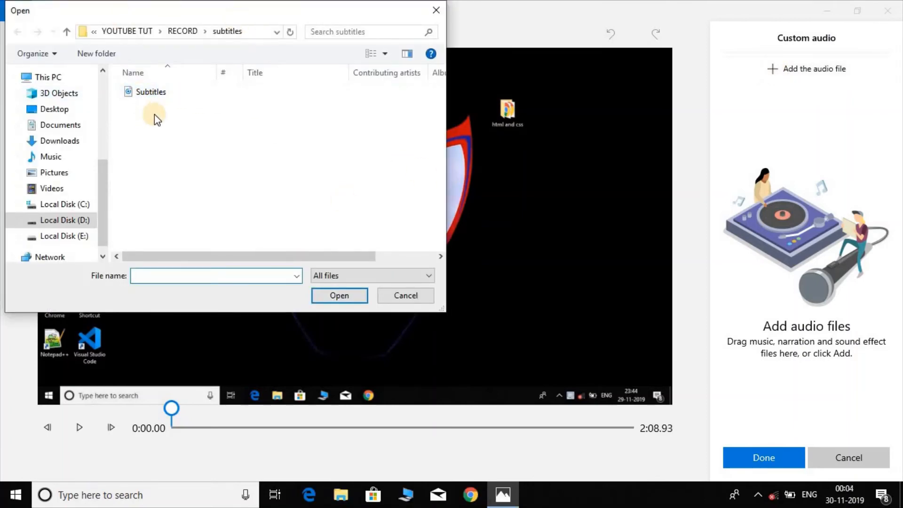
pyautogui.click(150, 91)
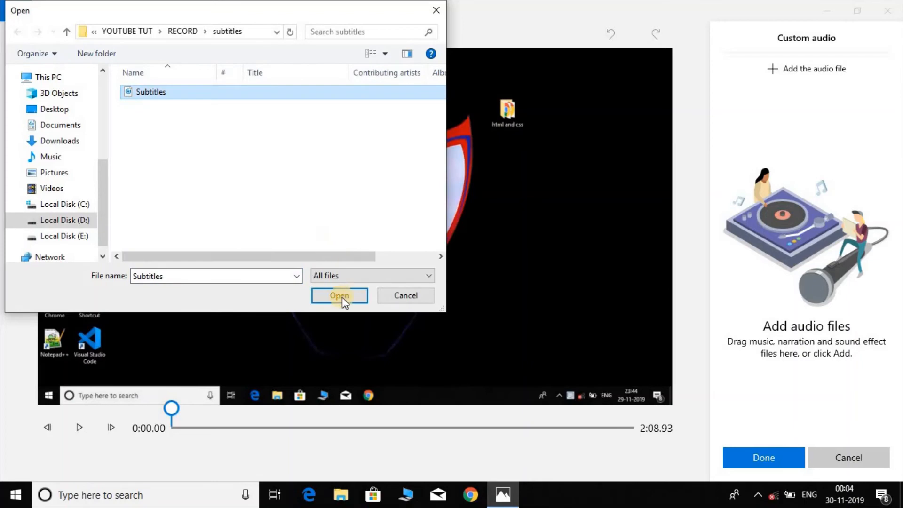
pyautogui.click(340, 295)
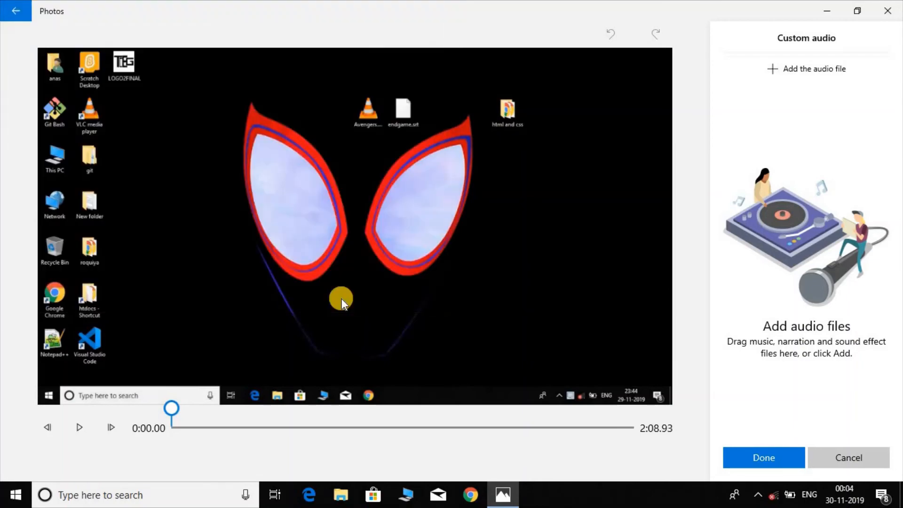
pyautogui.click(806, 68)
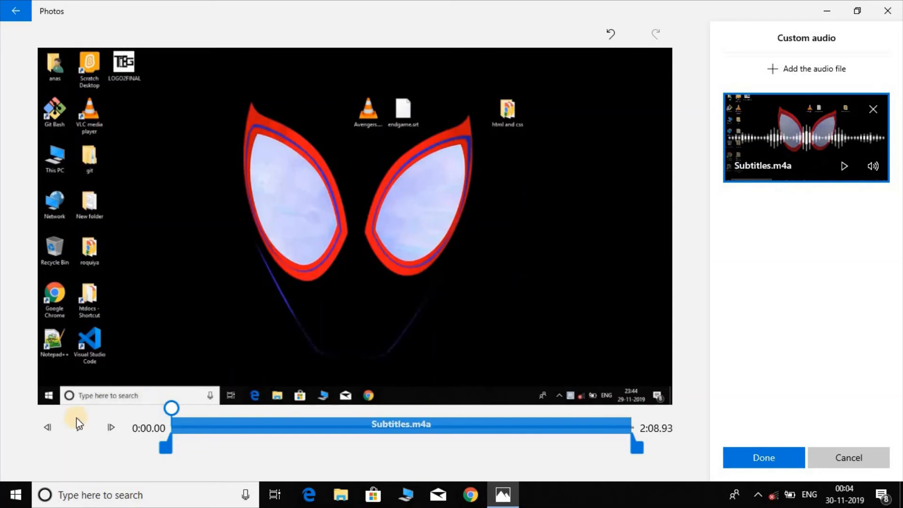
# Step: Preview the video with the new audio, then confirm it with Done
pyautogui.click(79, 427)
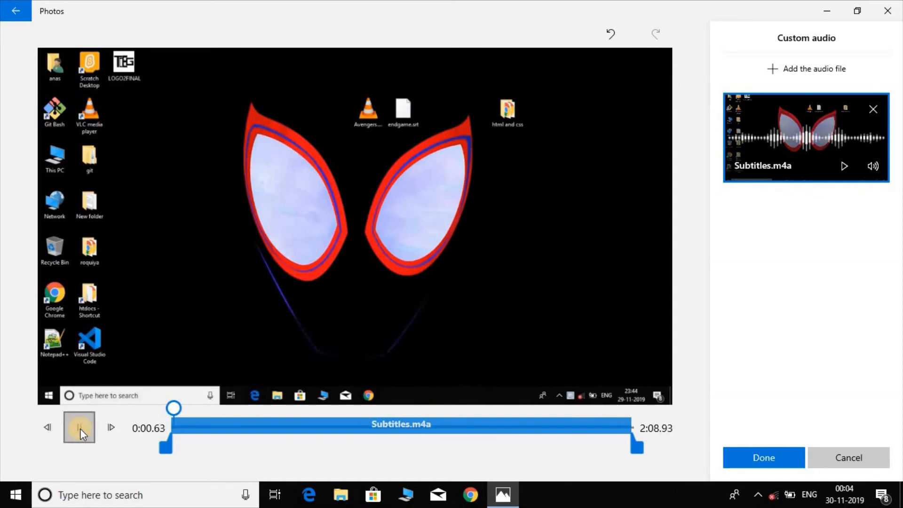
pyautogui.click(79, 427)
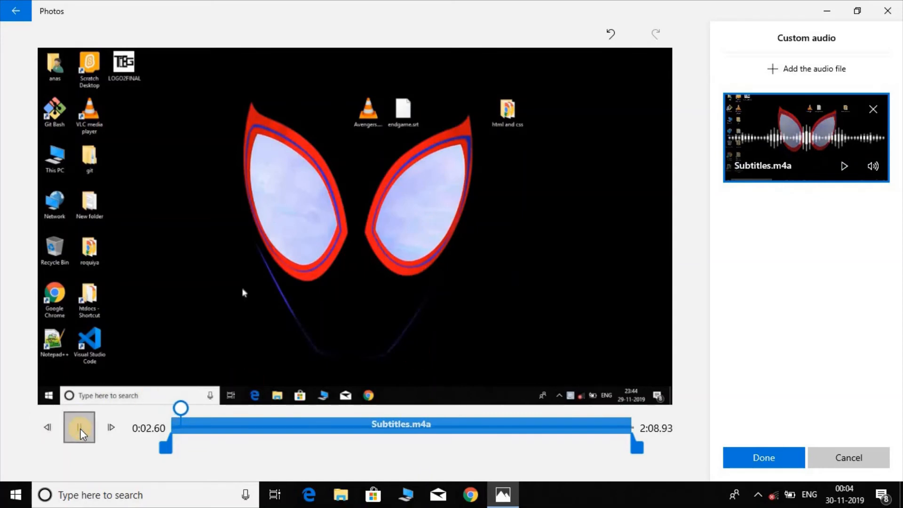
pyautogui.click(79, 427)
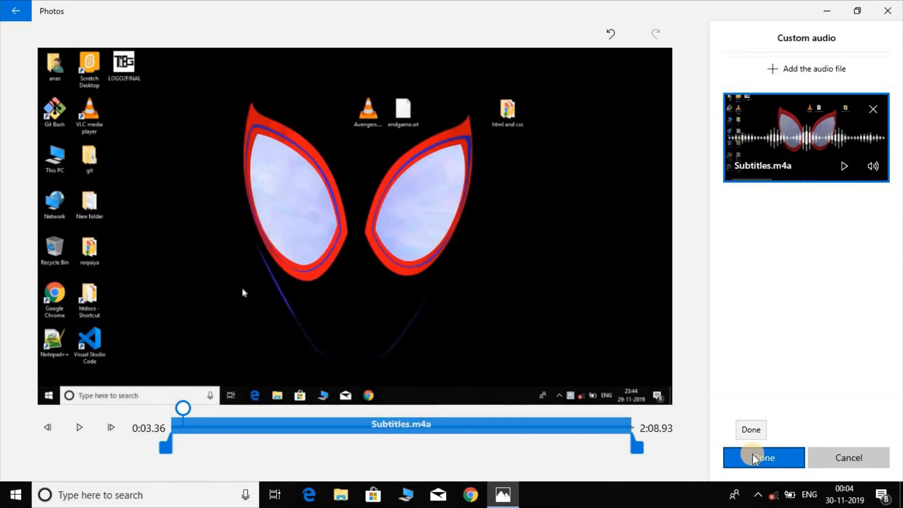
pyautogui.click(764, 458)
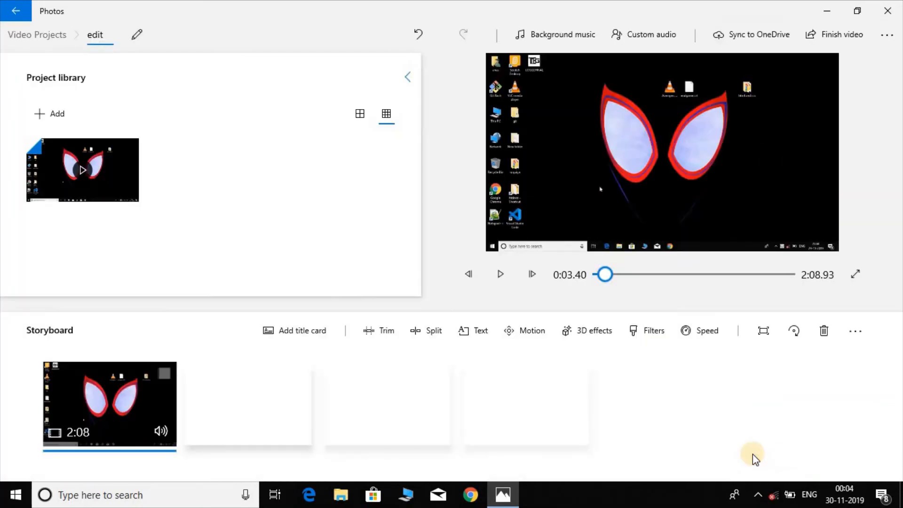
pyautogui.moveTo(621, 253)
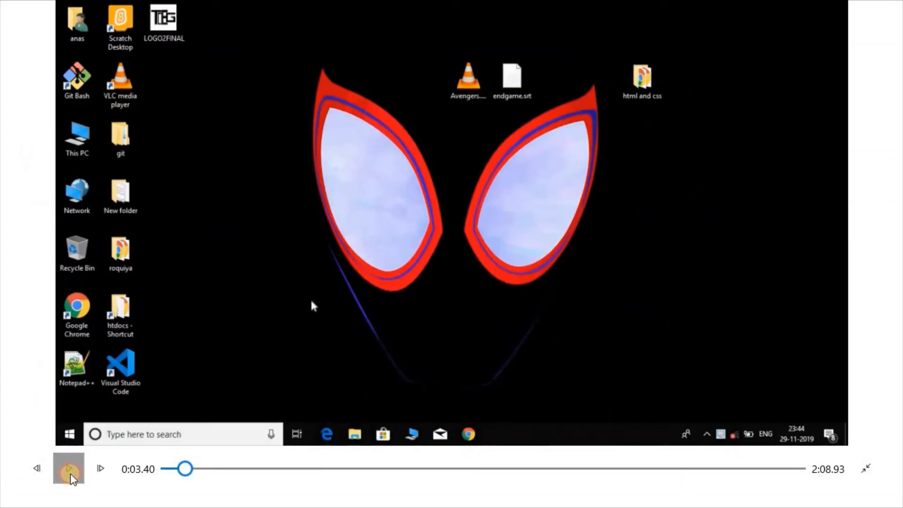
pyautogui.click(67, 469)
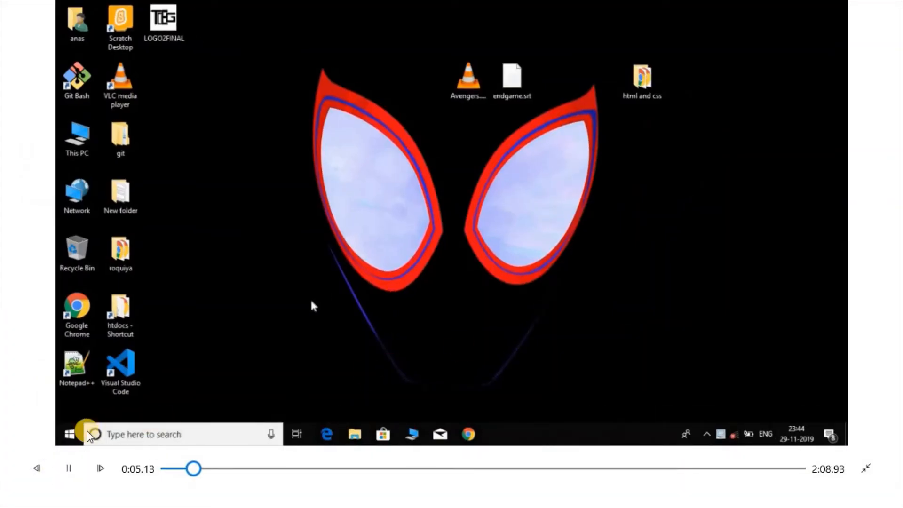
pyautogui.click(67, 468)
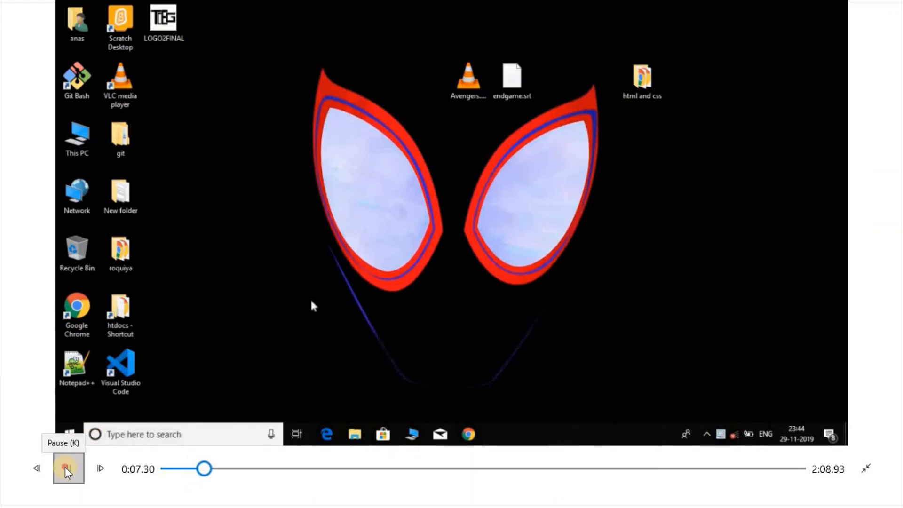
pyautogui.click(68, 468)
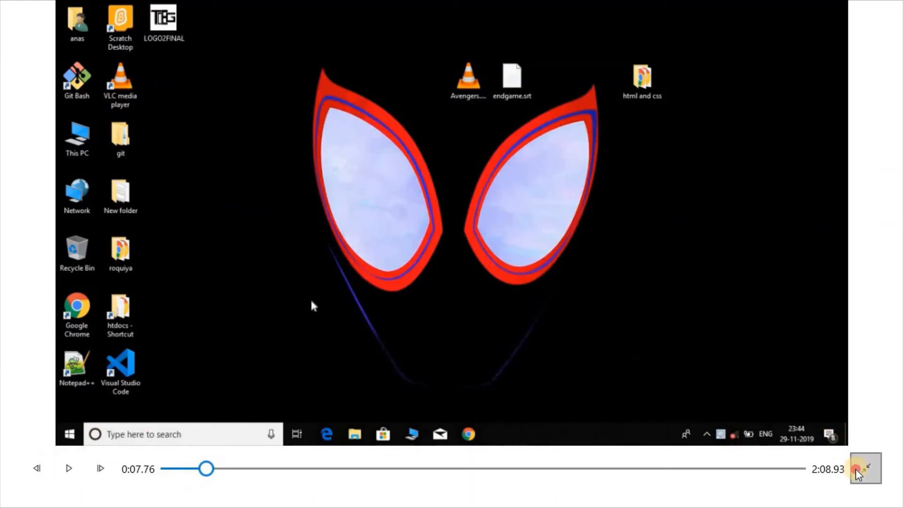
pyautogui.click(865, 468)
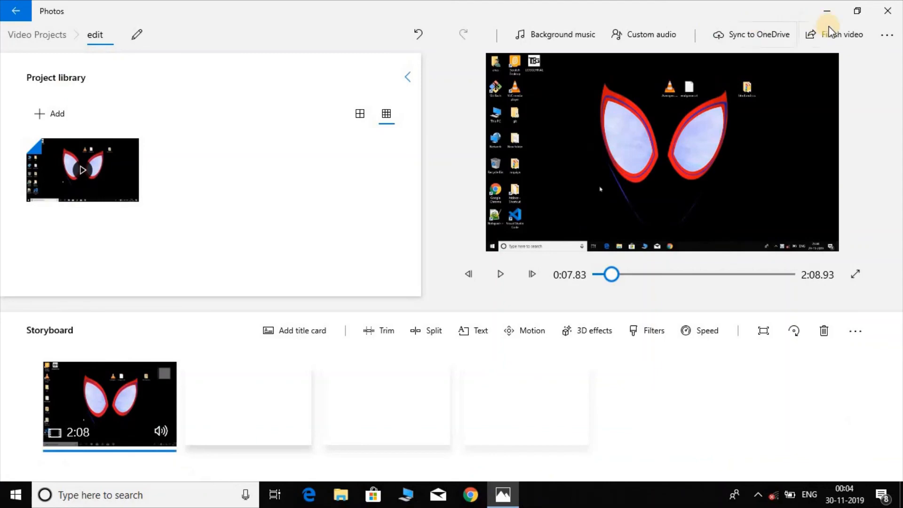
pyautogui.click(843, 35)
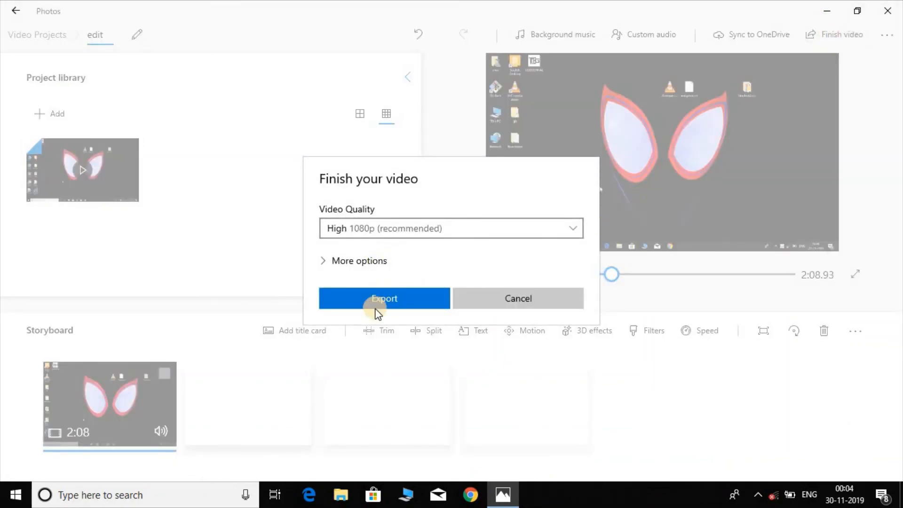
# Step: Export the video at High 1080p, saved as 'edit' in the FINAL folder
pyautogui.click(383, 299)
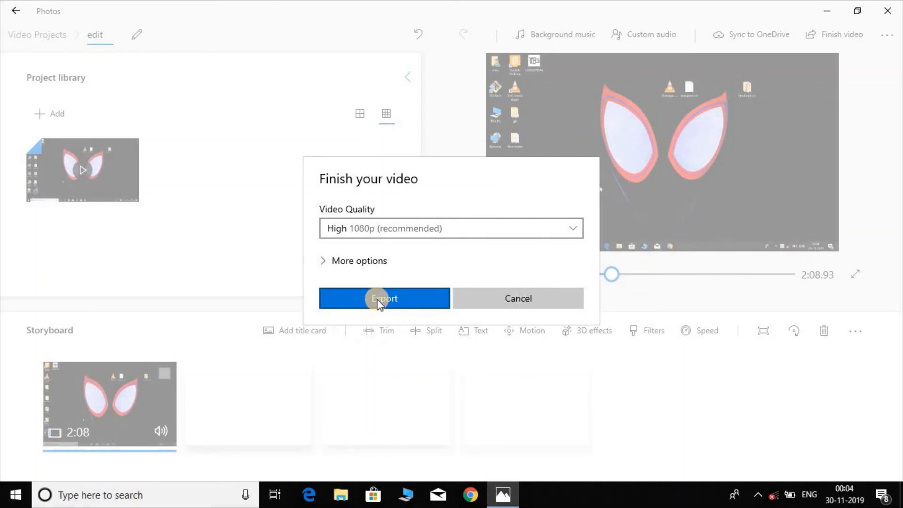
pyautogui.click(384, 298)
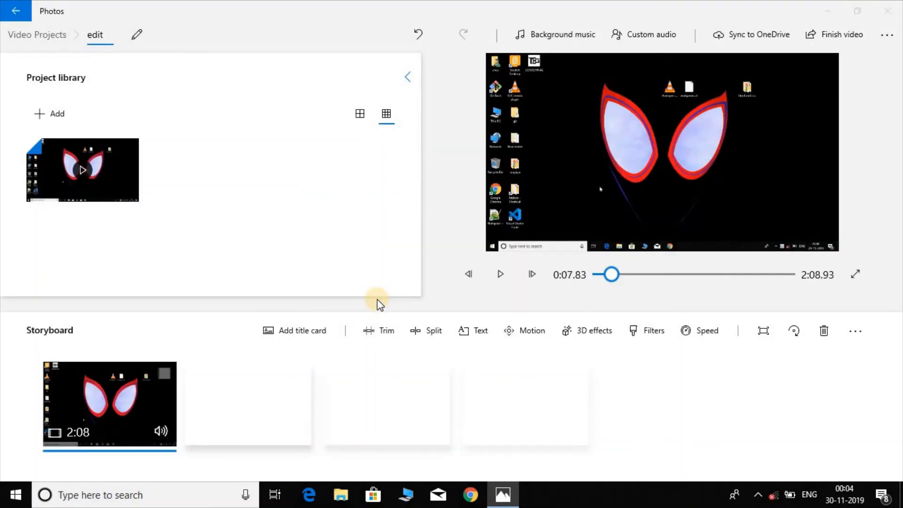
pyautogui.click(840, 34)
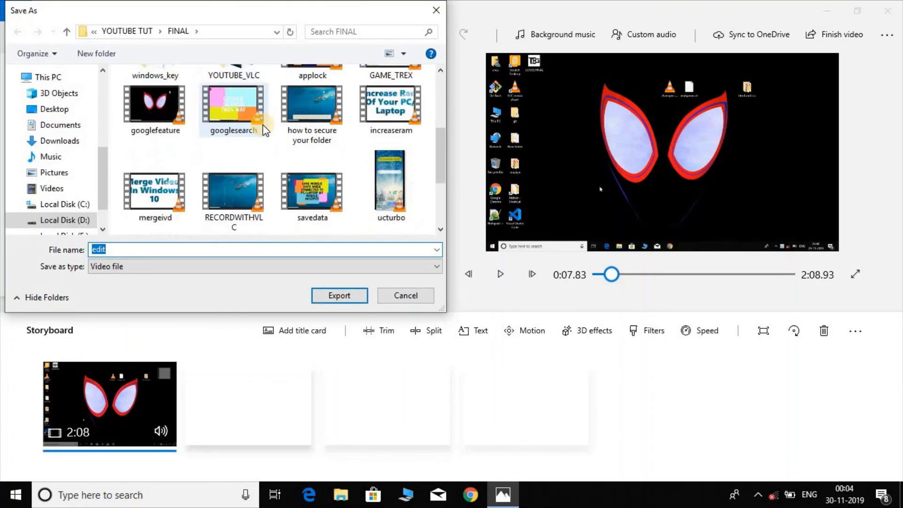
pyautogui.scroll(-3)
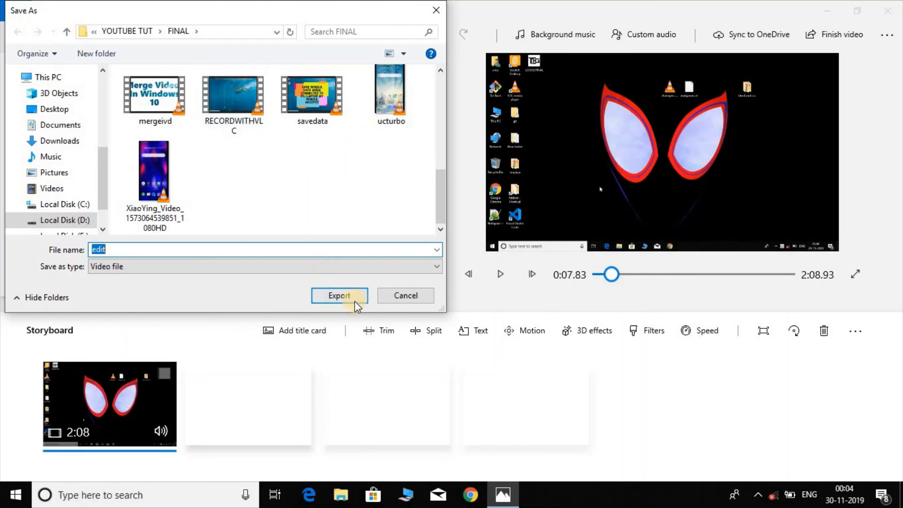
pyautogui.click(340, 295)
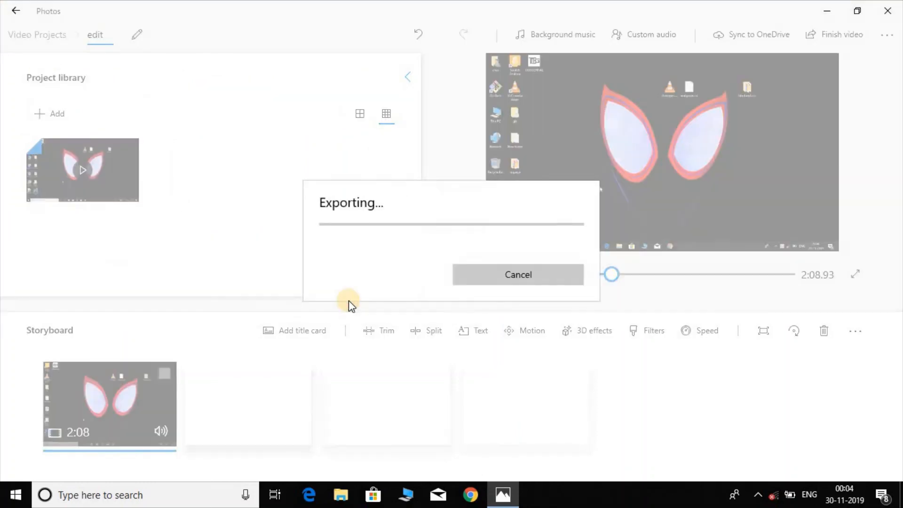